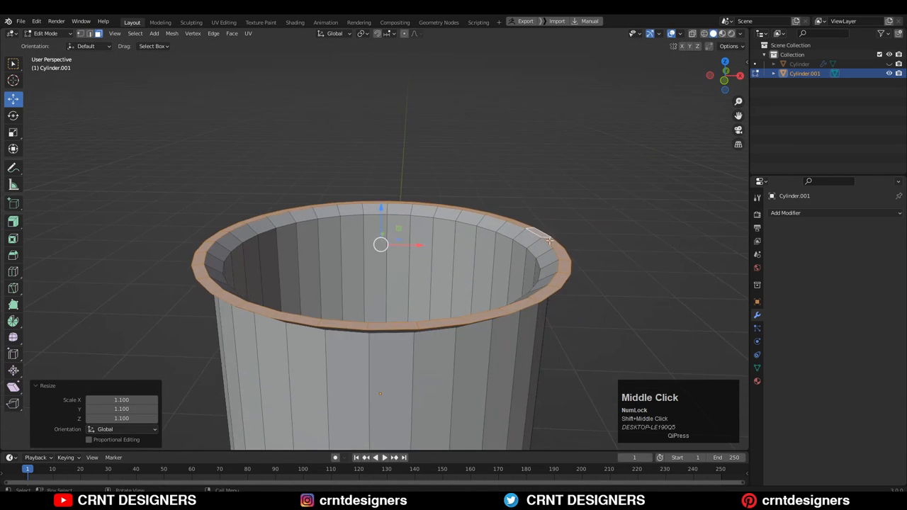
# Add a loop cut just under the rolled lip to tighten the rim edge
pyautogui.press('ctrl+r')
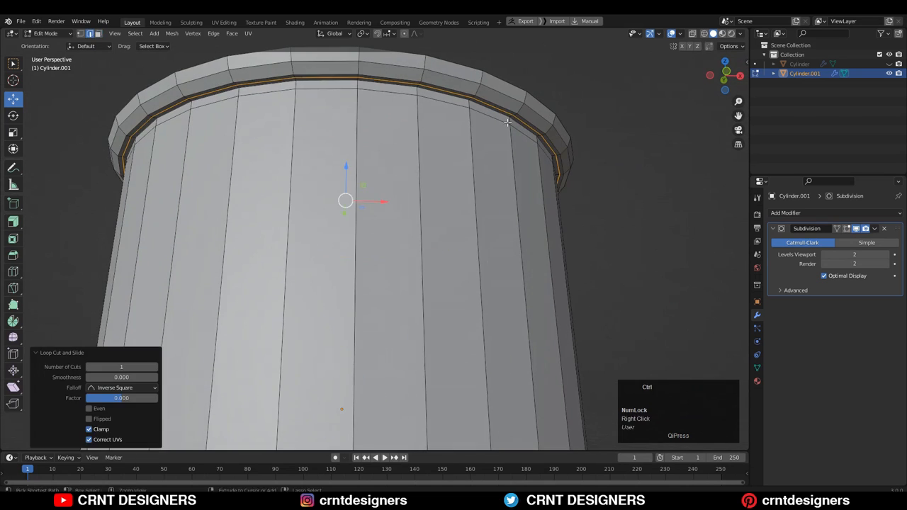
# Orbit to the mug's side before cutting horizontal rings across its body
pyautogui.moveTo(508, 125); pyautogui.dragTo(567, 154)
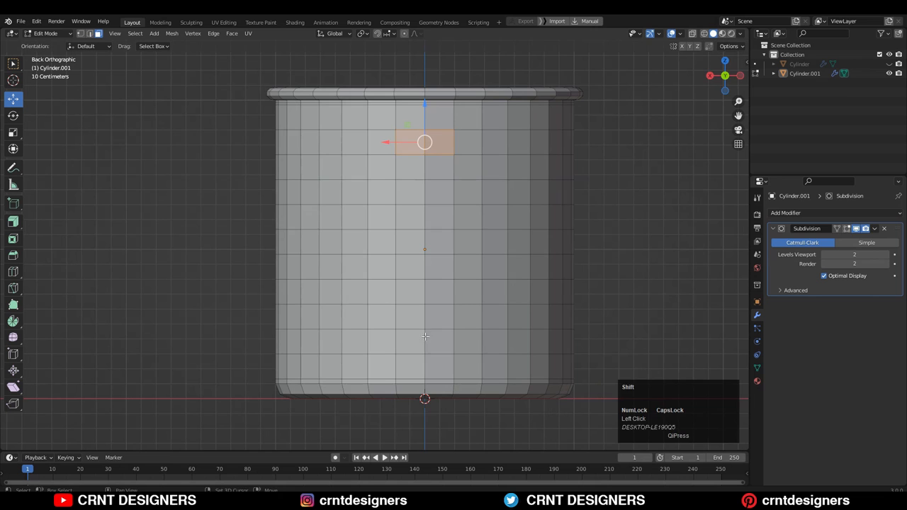
# Extrude the side faces into a curved handle, checking its smoothed shape out of edit mode
pyautogui.press('e')
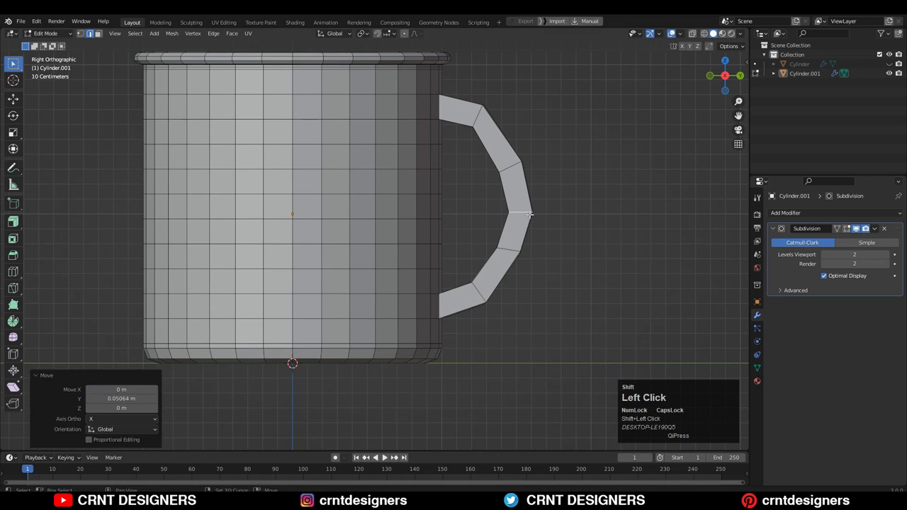
pyautogui.press('Tab')
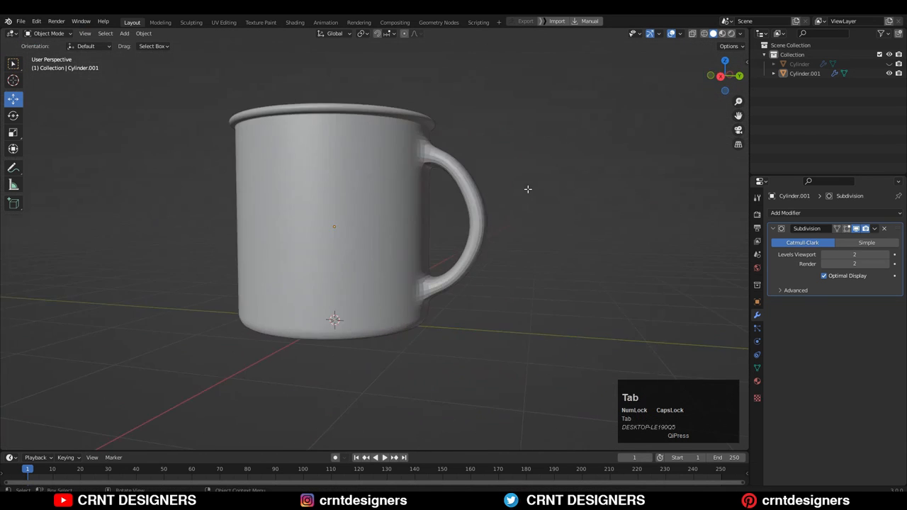
pyautogui.press('Tab')
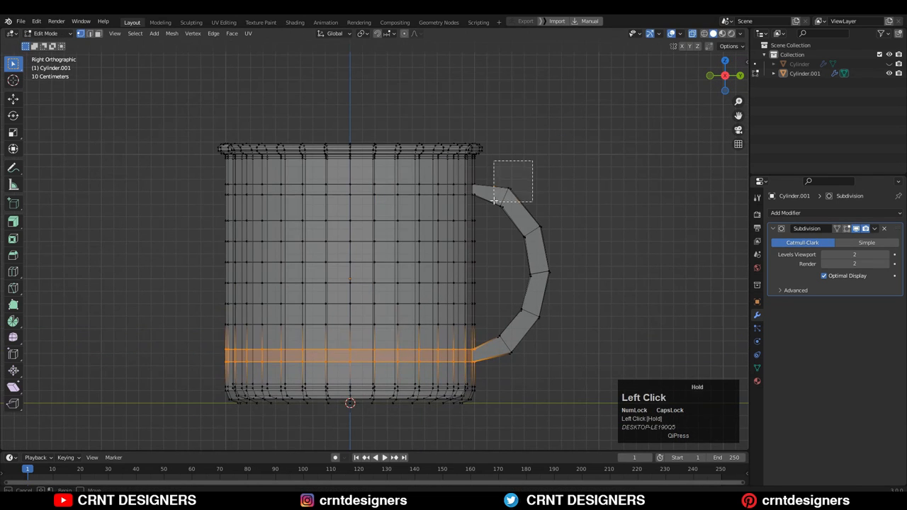
pyautogui.press('Tab')
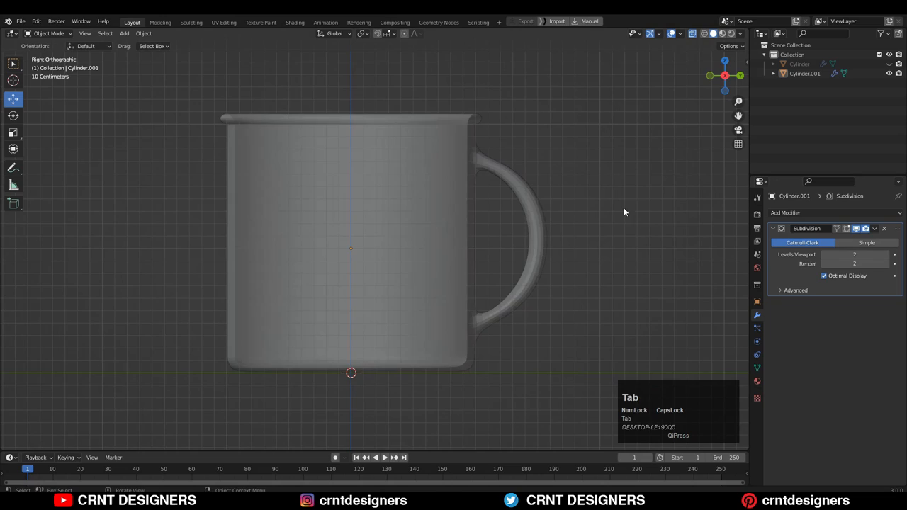
# Inset the mug's bottom face to form a ring around the base
pyautogui.press('Tab')
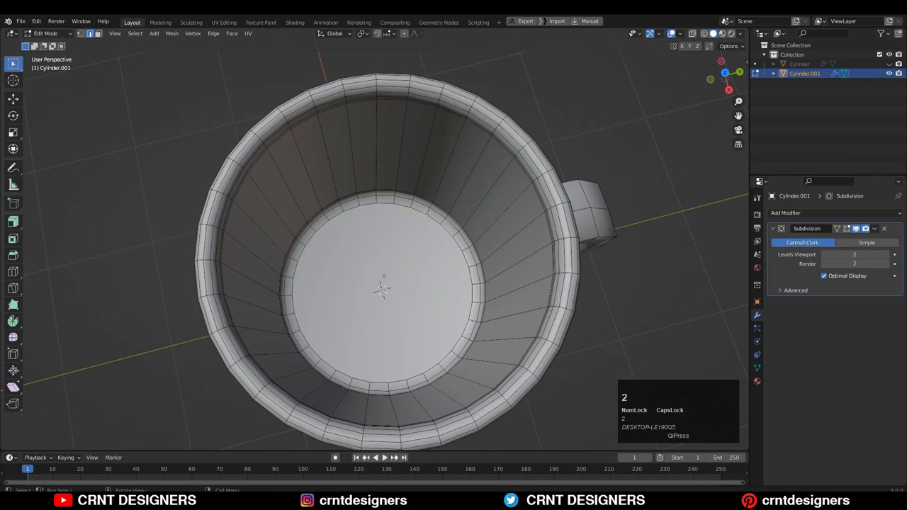
pyautogui.moveTo(425, 212); pyautogui.dragTo(536, 240)
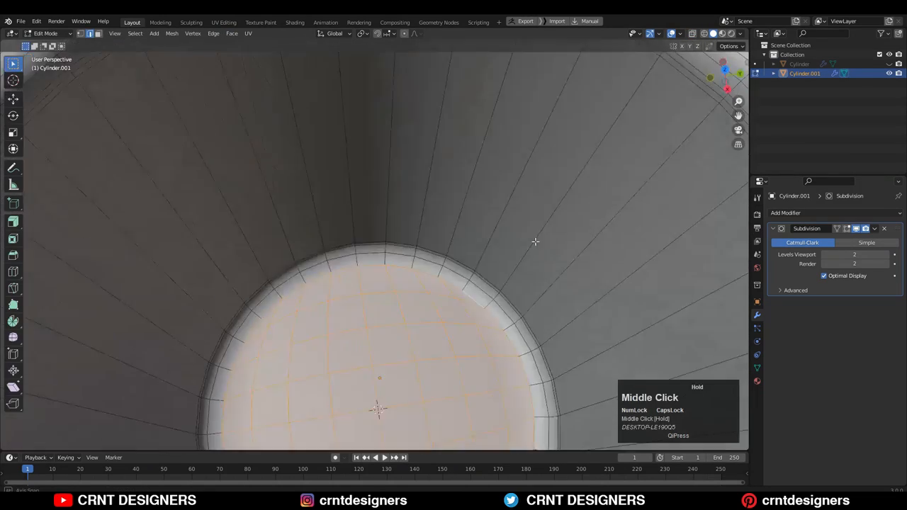
pyautogui.click(233, 34)
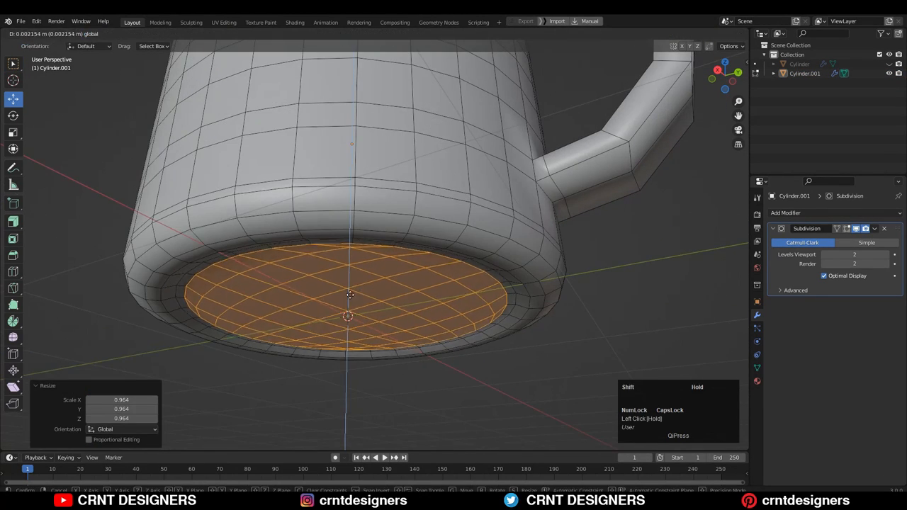
pyautogui.click(224, 23)
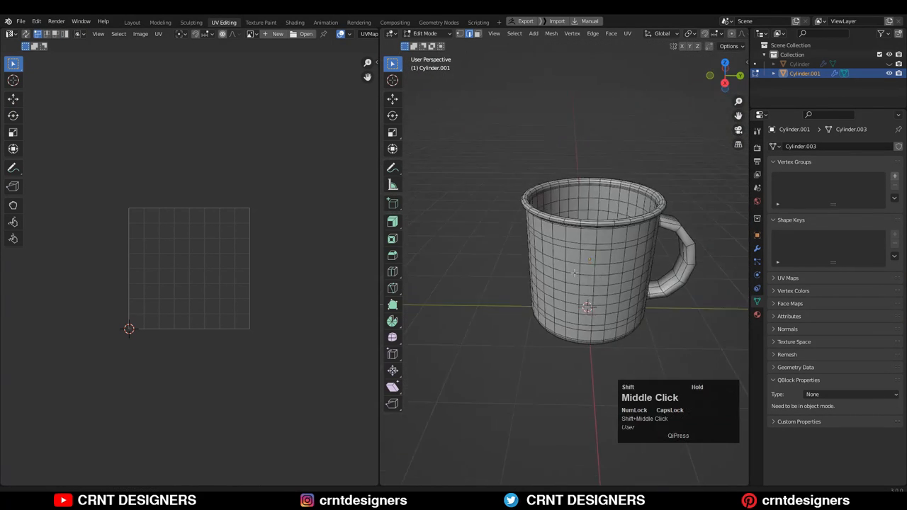
# Mark seams along the handle and base, unwrap the mug, and apply the metal '03' texture with HDRI
pyautogui.moveTo(574, 272); pyautogui.dragTo(510, 258)
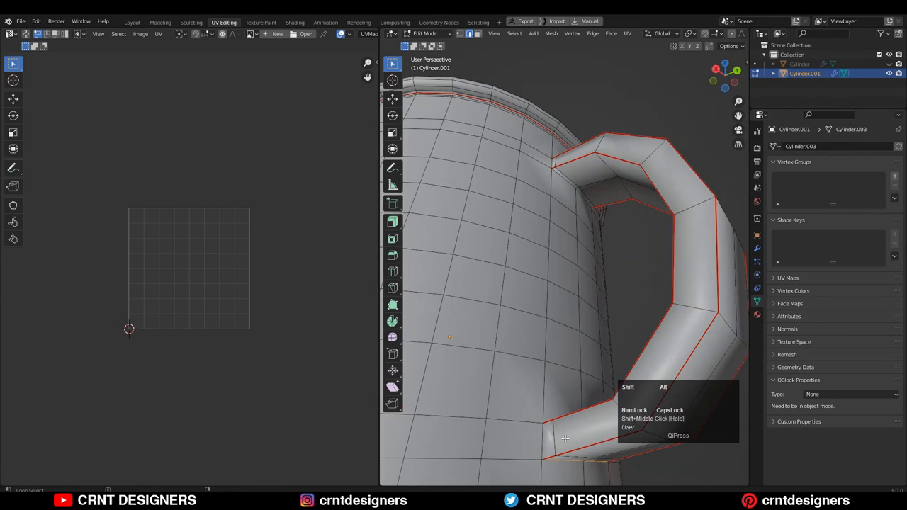
pyautogui.click(593, 34)
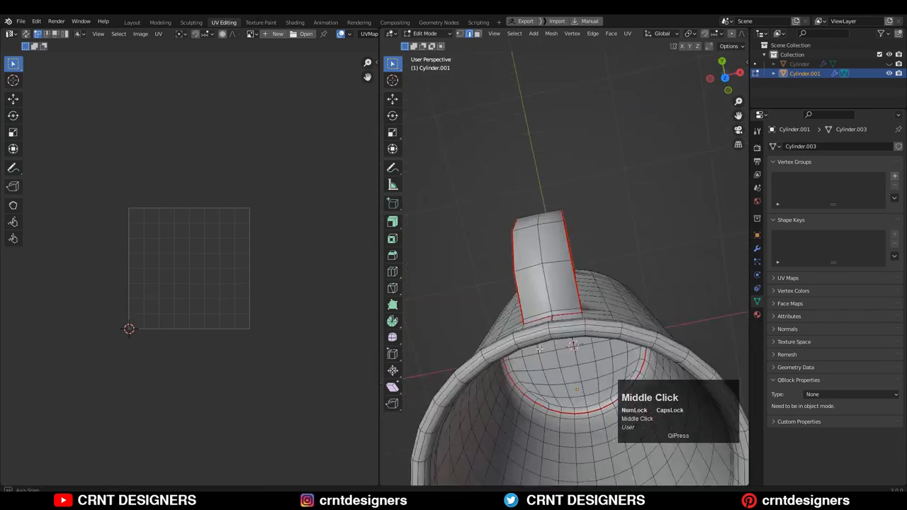
pyautogui.moveTo(567, 348); pyautogui.dragTo(601, 226)
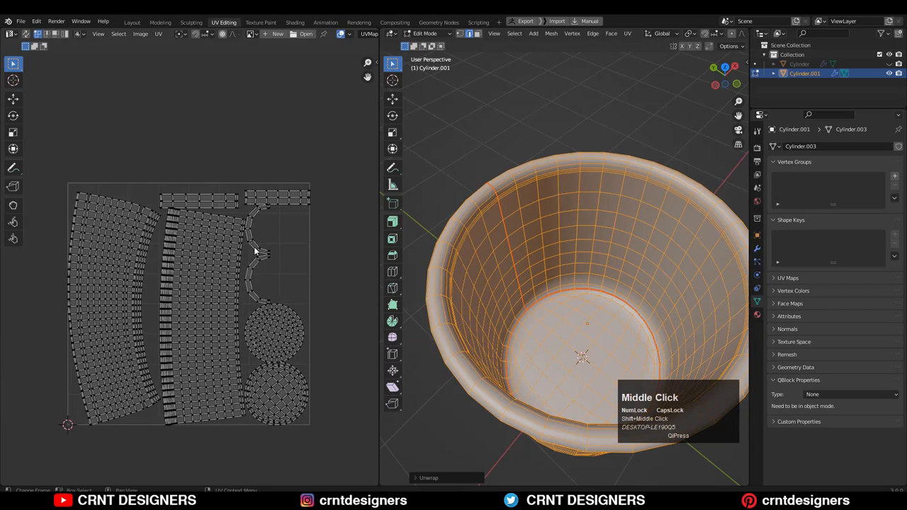
pyautogui.click(295, 23)
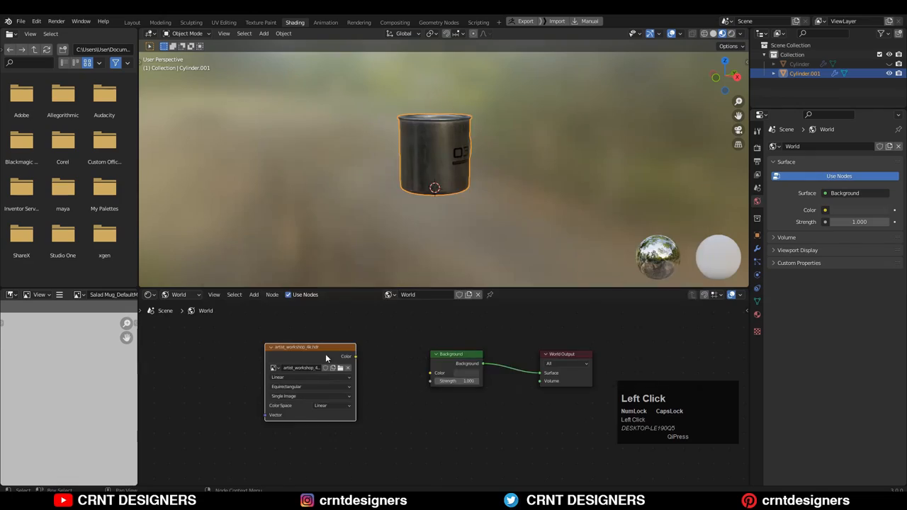
pyautogui.click(132, 23)
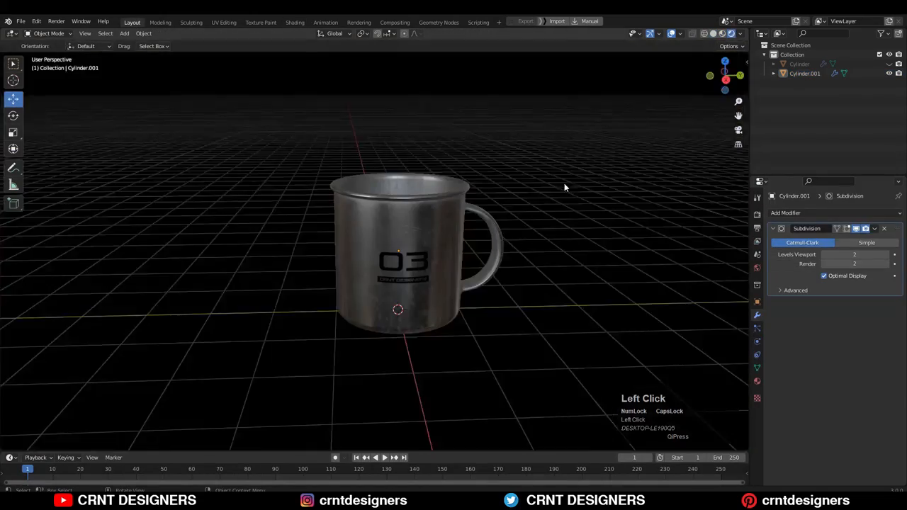
# Add a white backdrop plane and a camera framing the mug, then save the project
pyautogui.press('s')
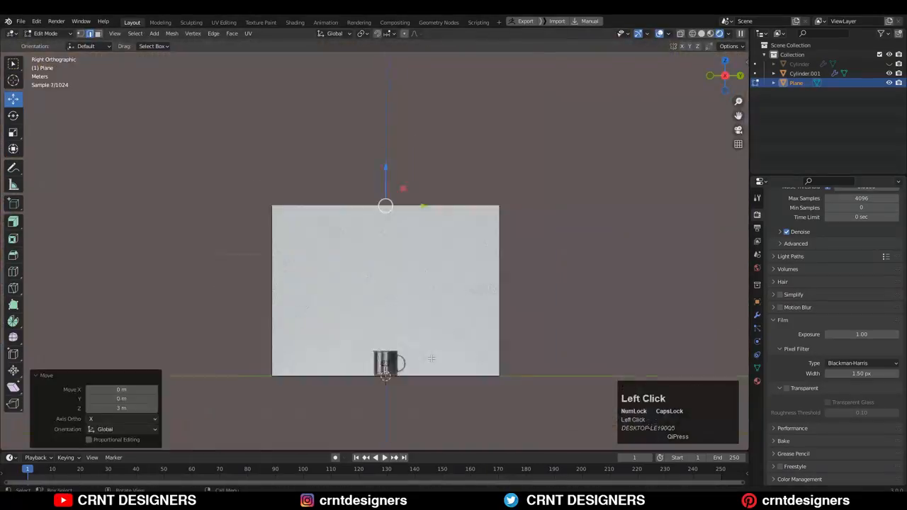
pyautogui.press('shift+a')
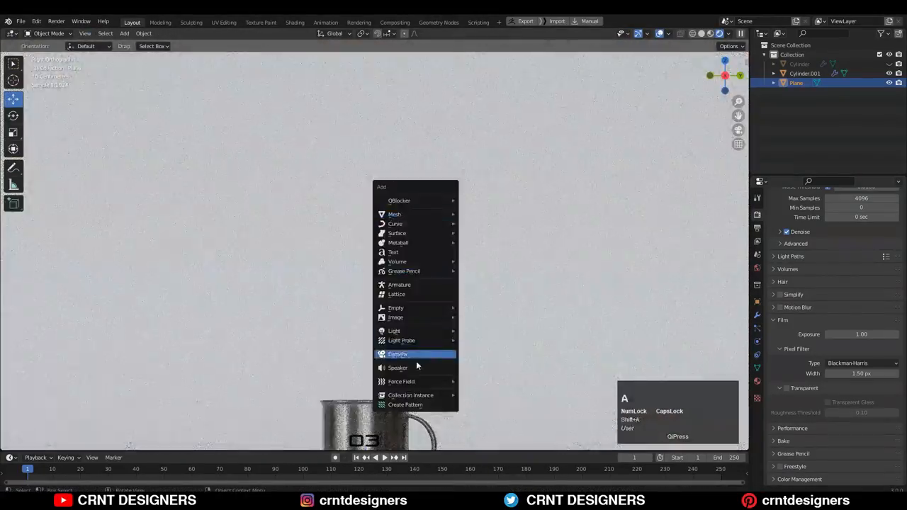
pyautogui.click(397, 354)
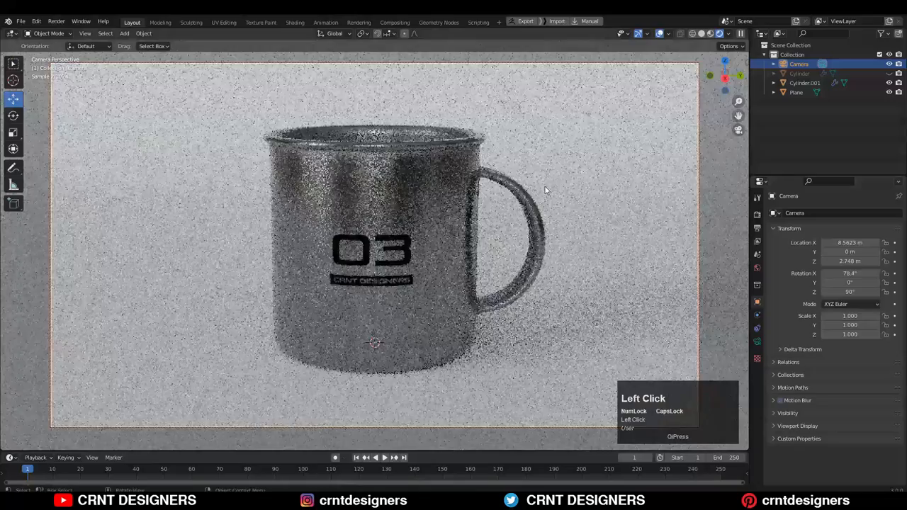
pyautogui.click(295, 22)
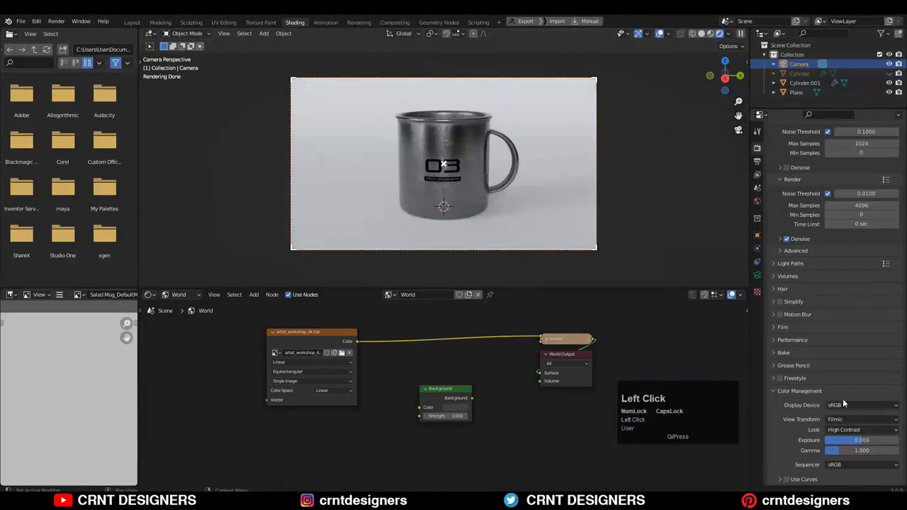
pyautogui.press('ctrl+s')
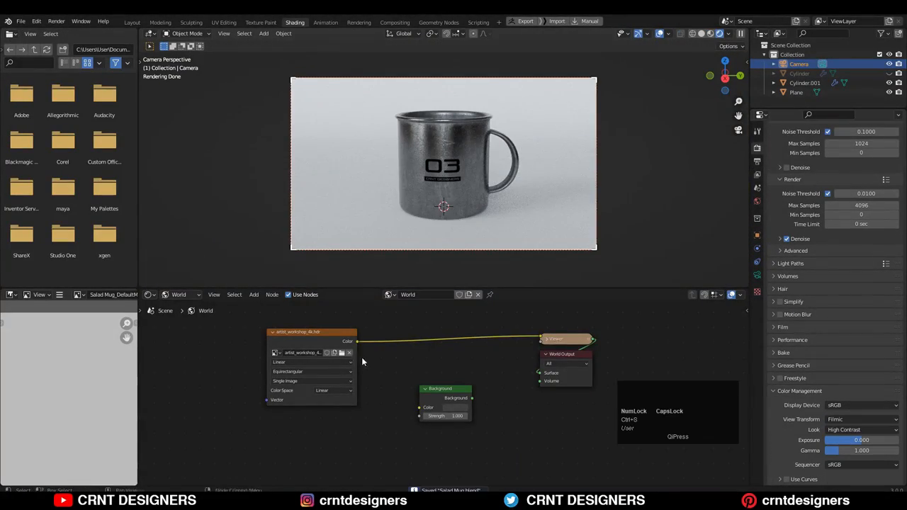
pyautogui.click(394, 23)
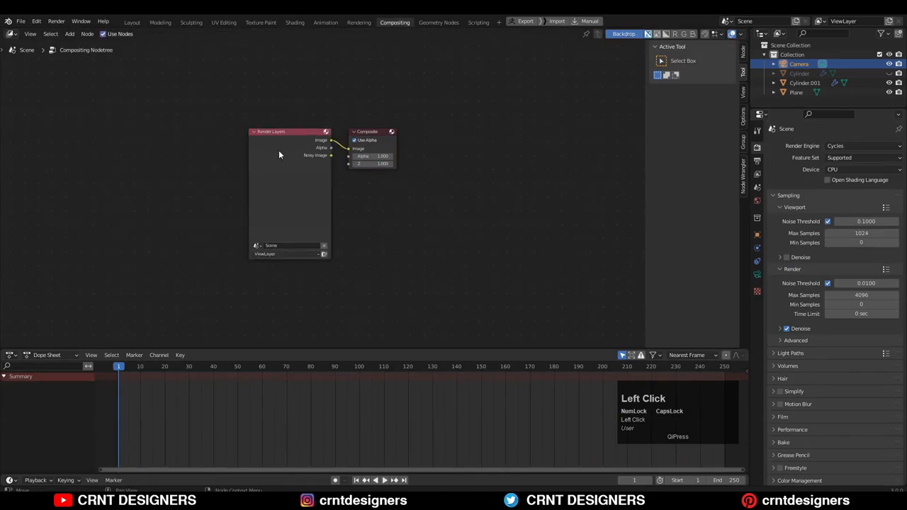
pyautogui.click(132, 22)
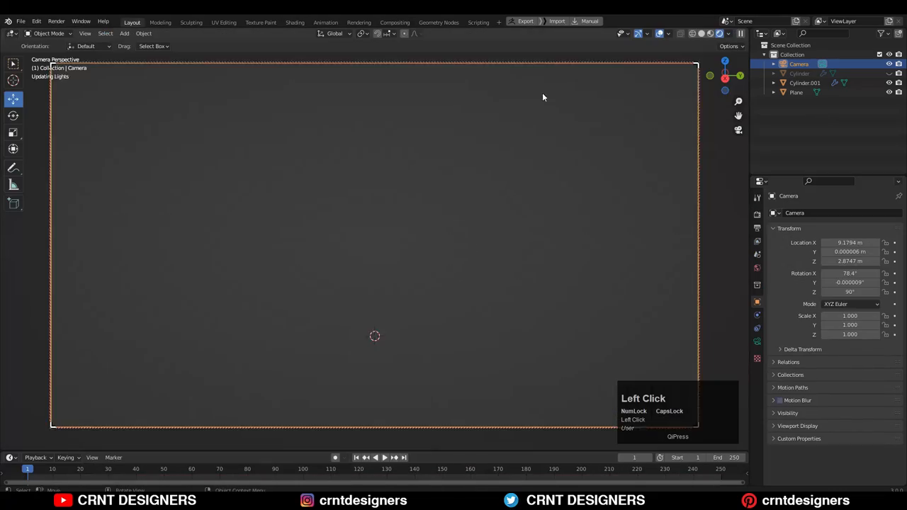
pyautogui.click(295, 23)
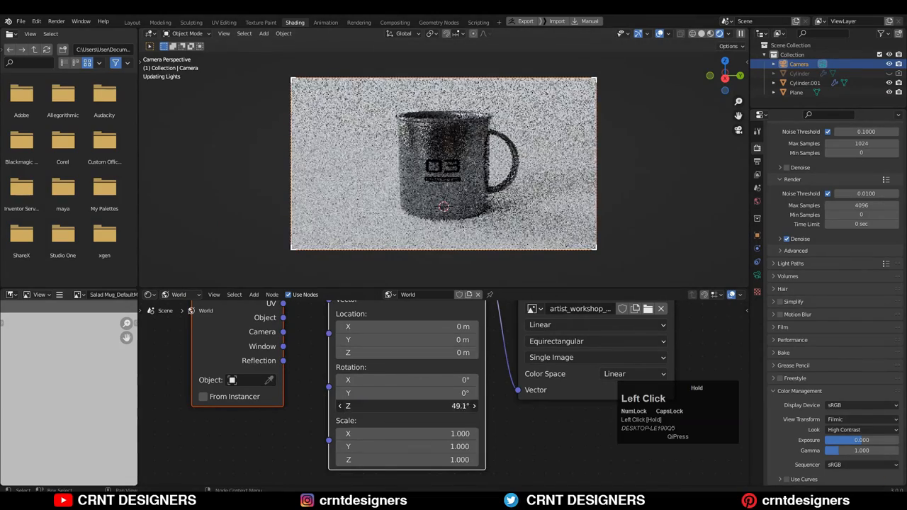
# Rotate the HDRI environment to about 48° Z so light falls differently on the mug
pyautogui.click(132, 23)
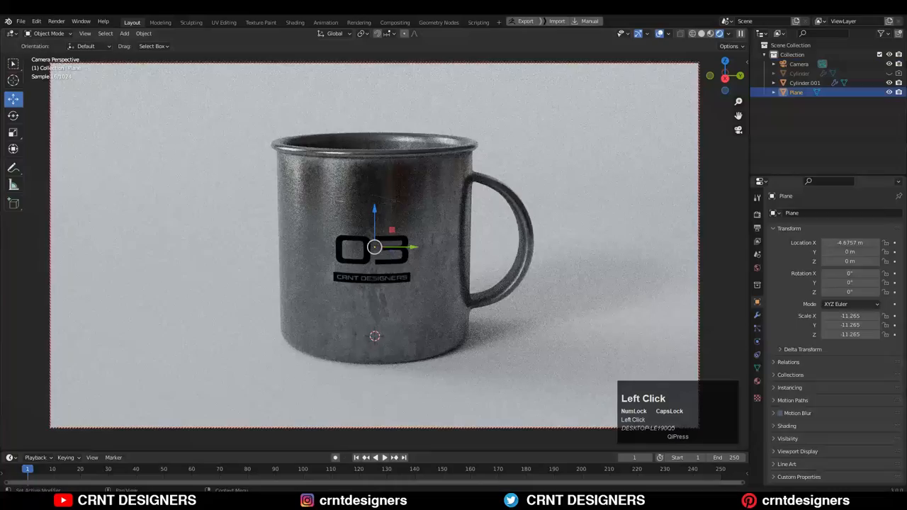